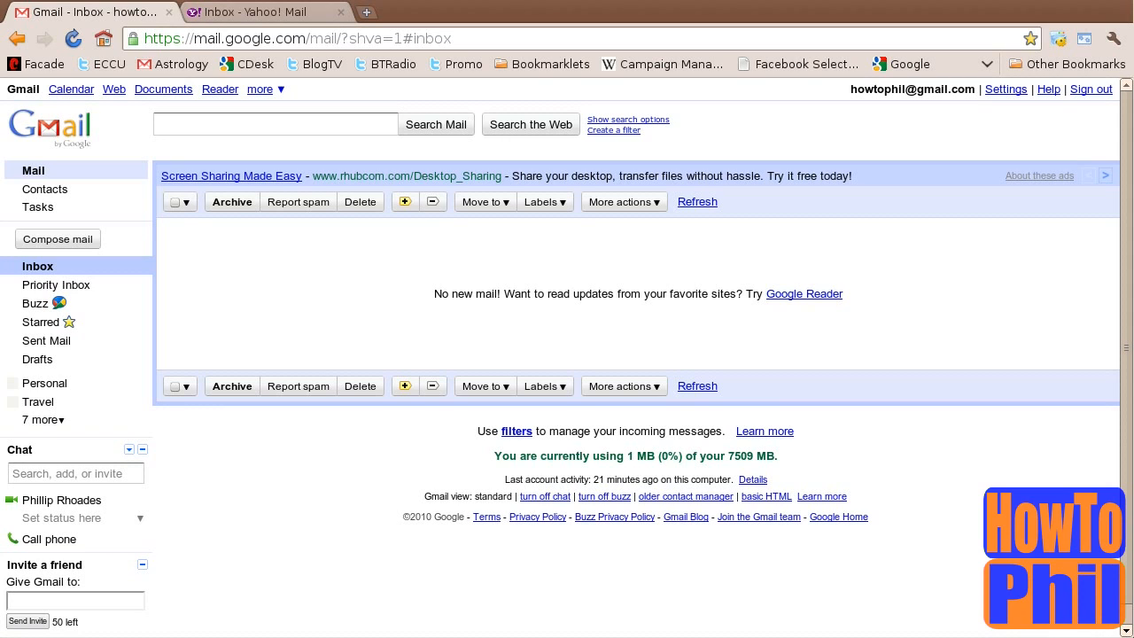
mouse_move(1024, 141)
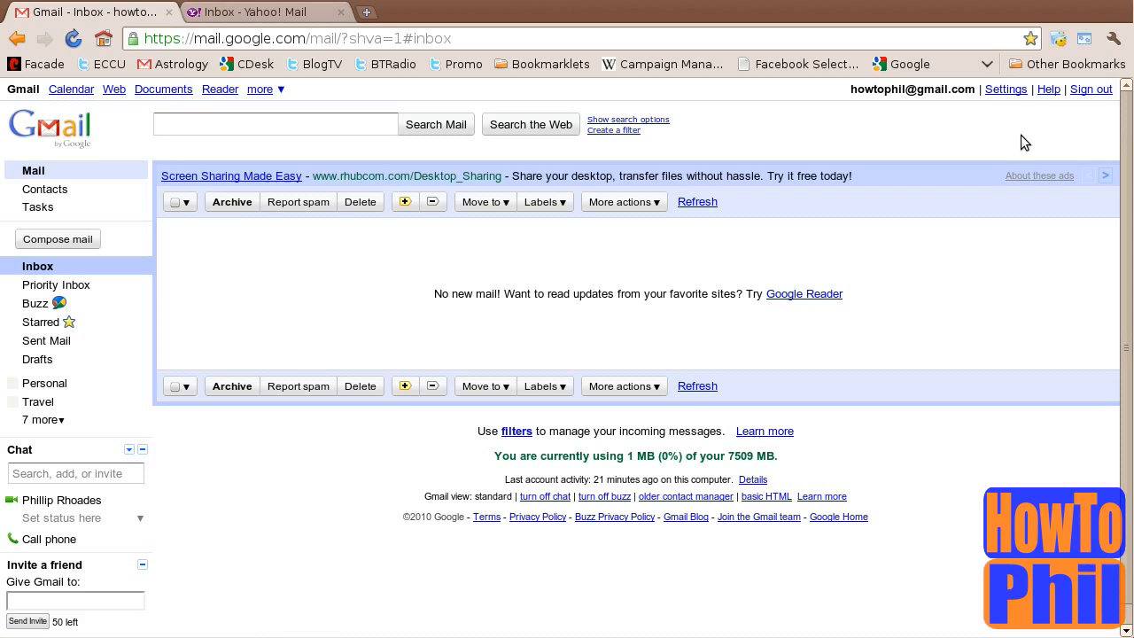
Step: Go to Gmail's Settings page from the inbox
left_click(1006, 89)
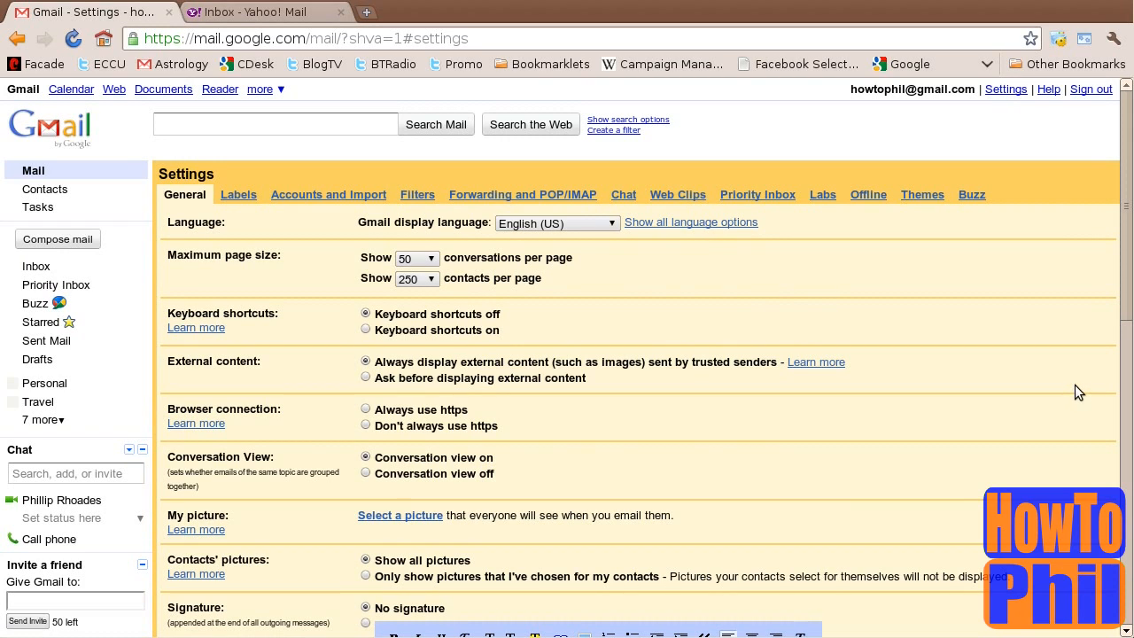
mouse_move(329, 195)
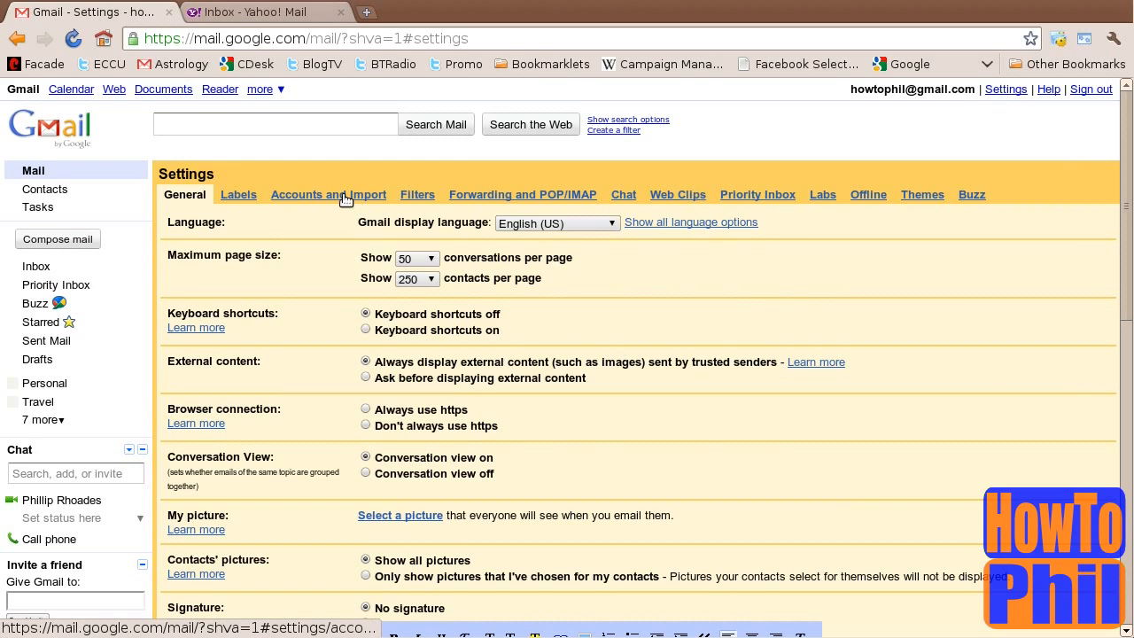
Step: Switch Settings to the Accounts and Import section with the send-as options
left_click(328, 193)
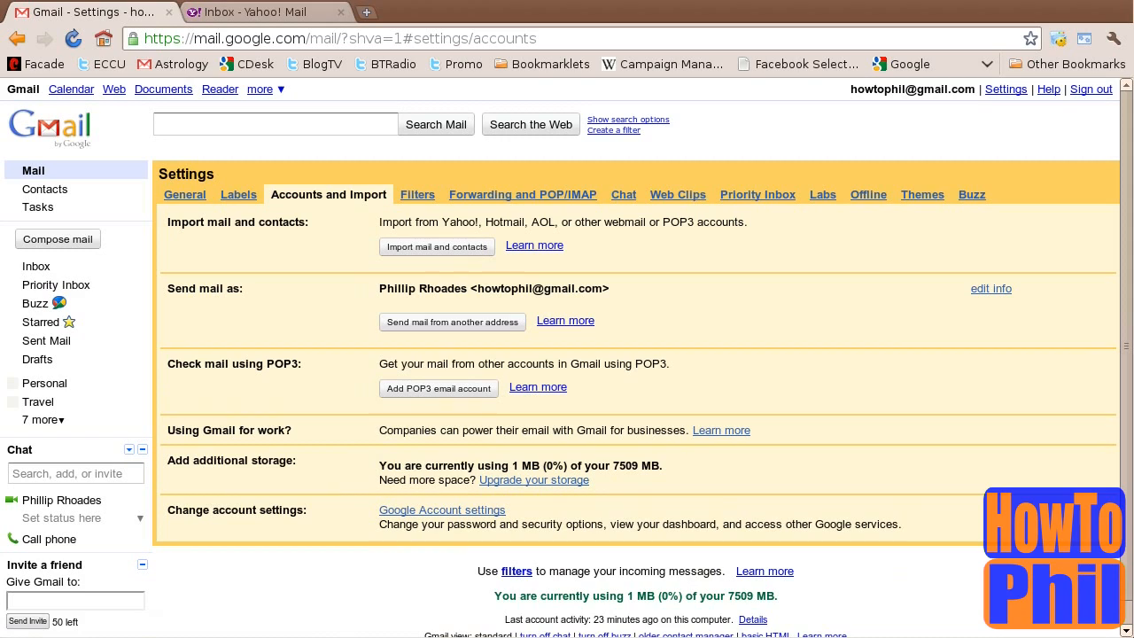
mouse_move(294, 312)
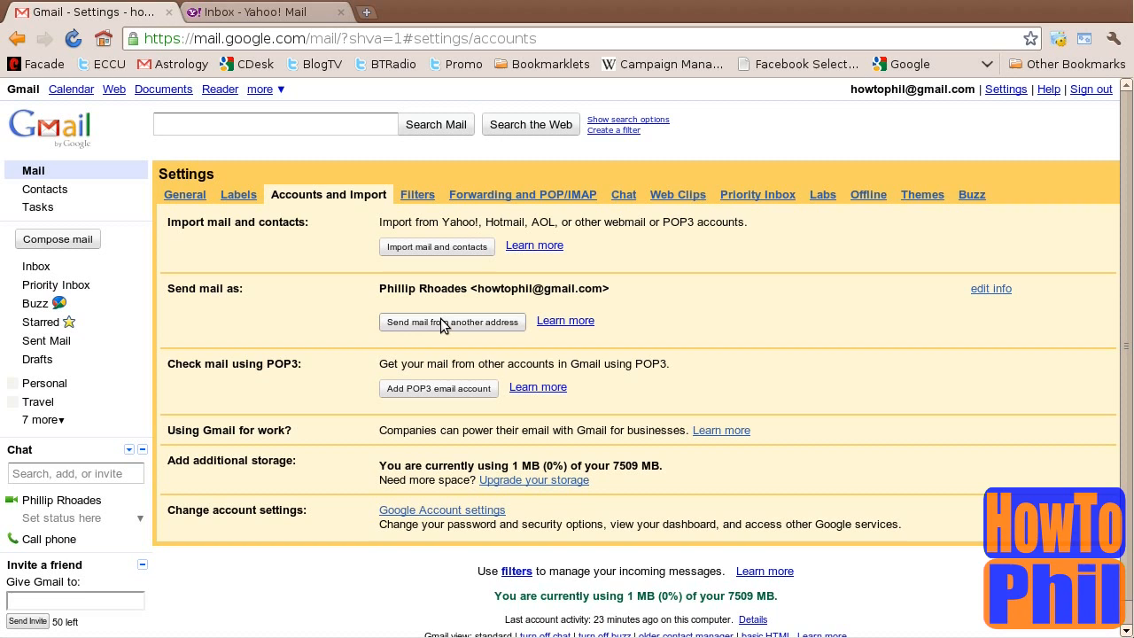
left_click(454, 322)
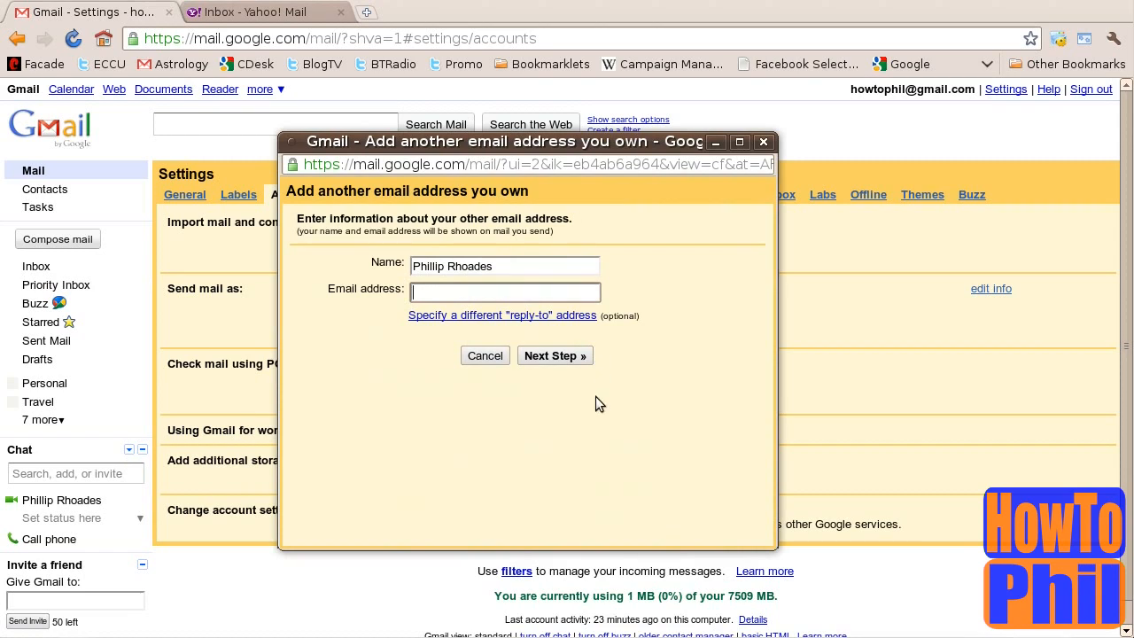
mouse_move(577, 394)
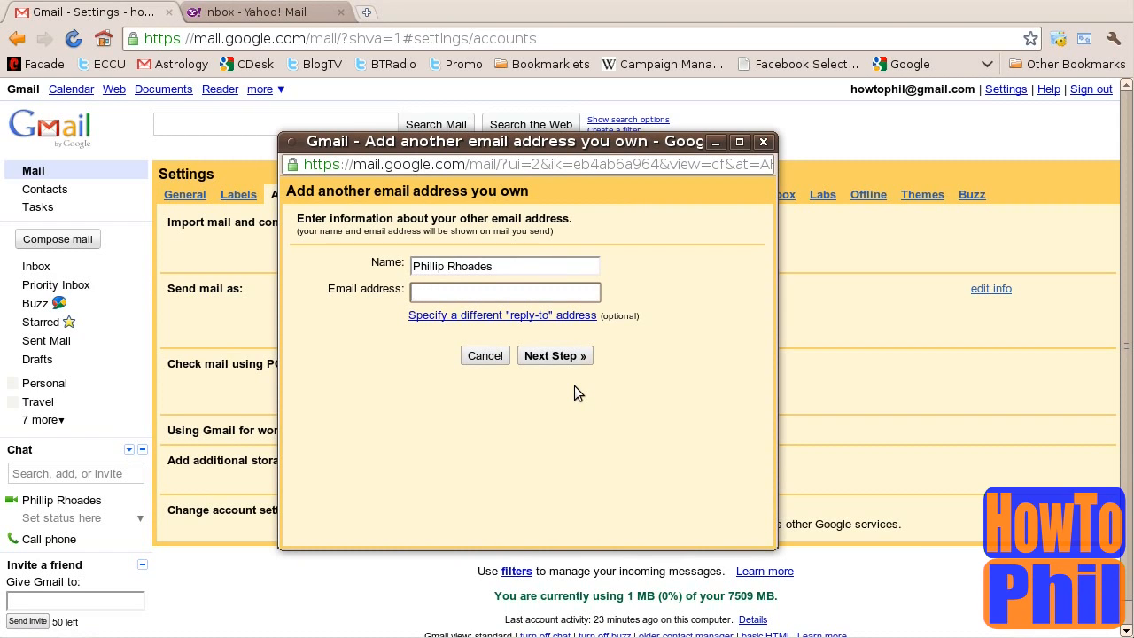
left_click(505, 290)
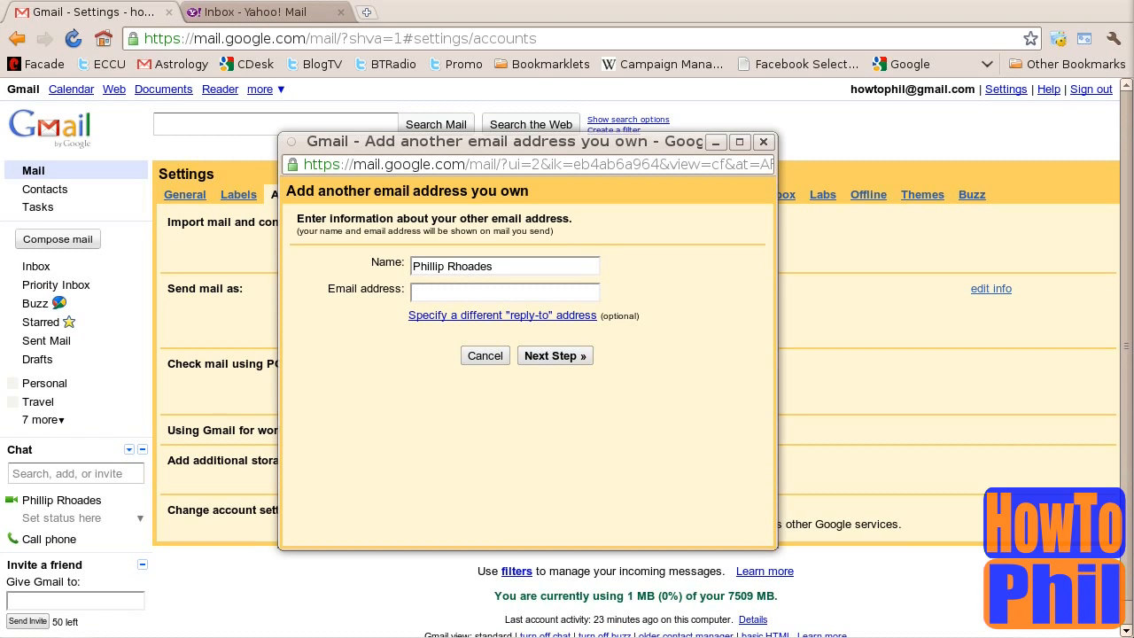
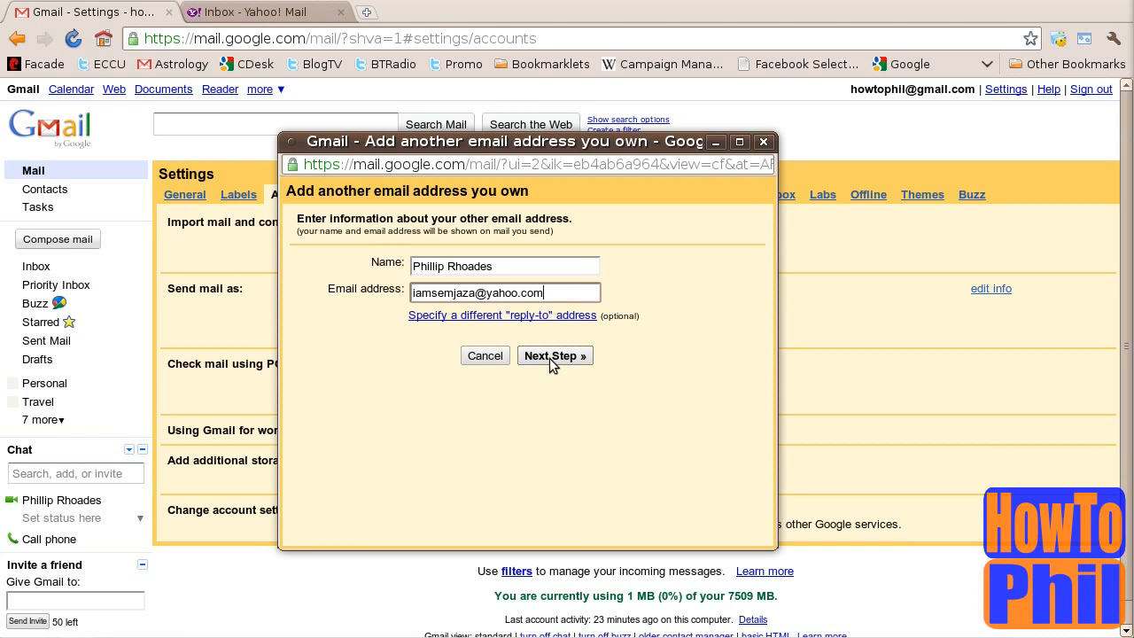
left_click(554, 354)
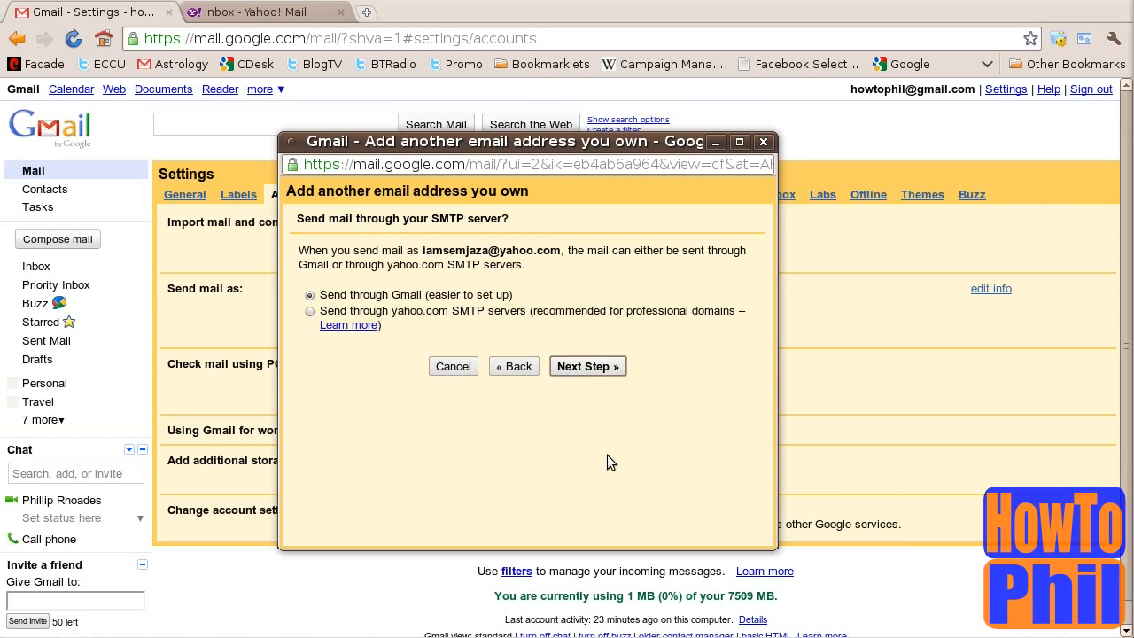
mouse_move(623, 467)
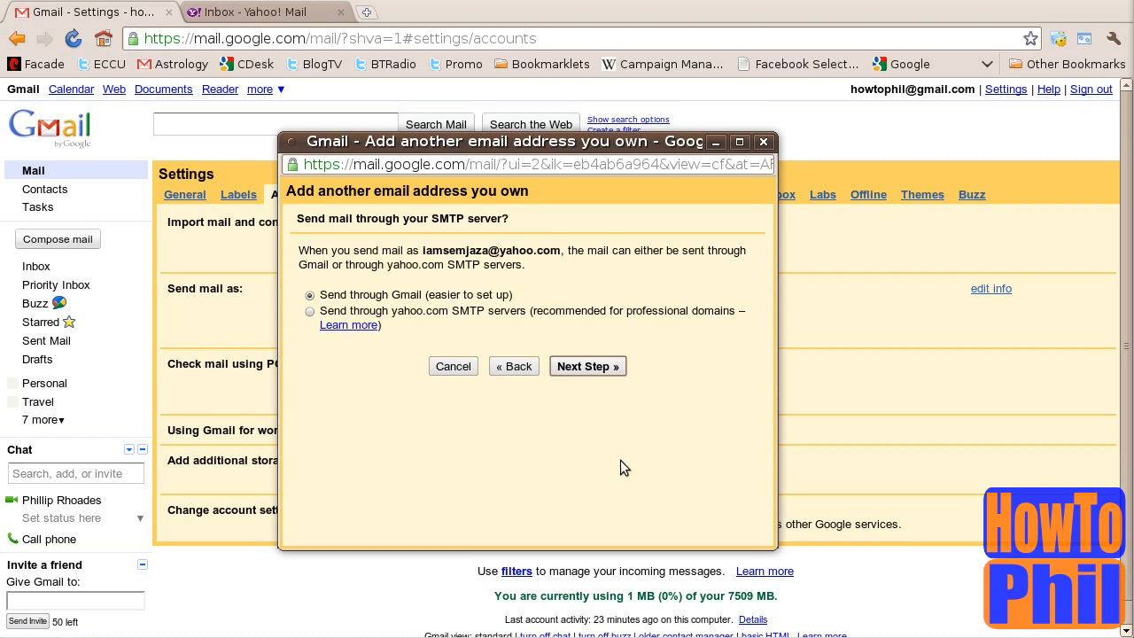
mouse_move(634, 434)
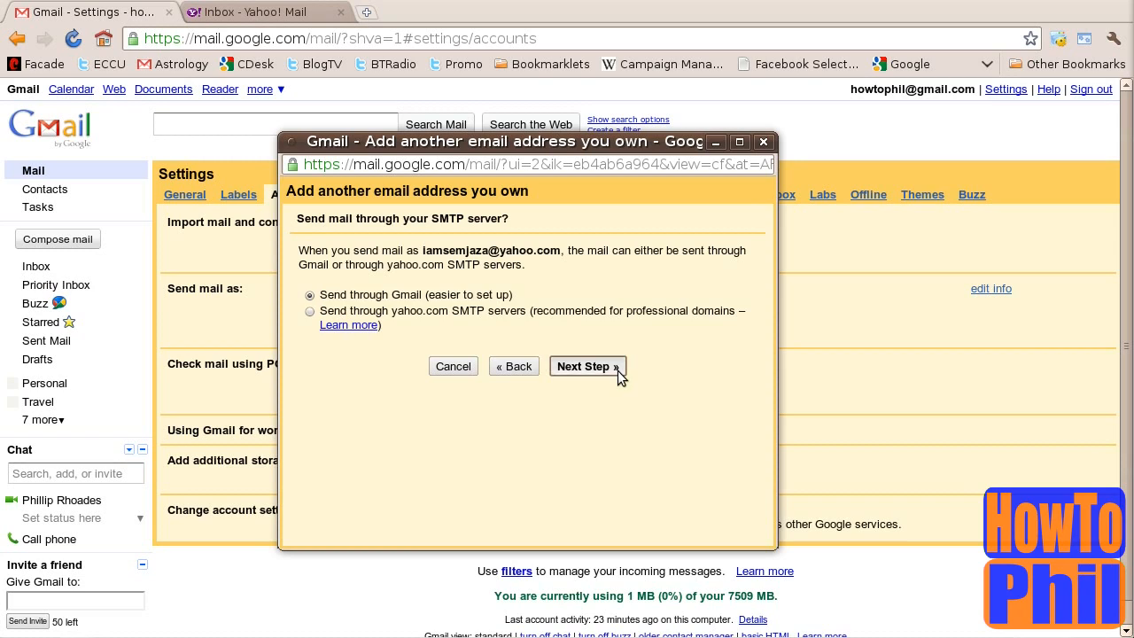
Step: Keep 'Send through Gmail' and send the verification email to the Yahoo address
left_click(586, 365)
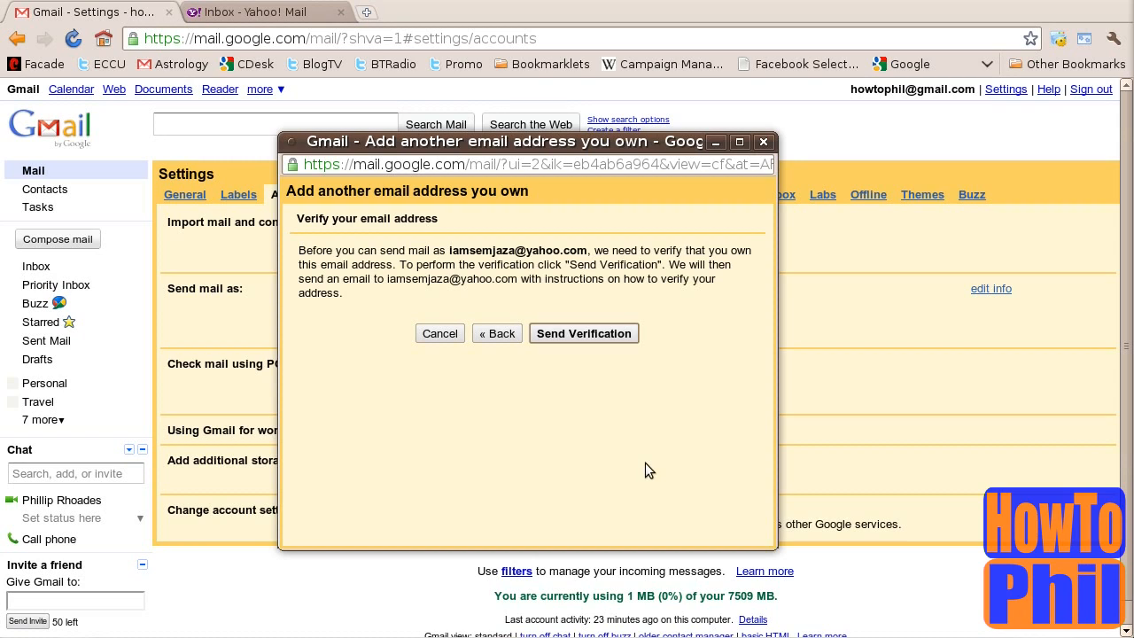
mouse_move(605, 345)
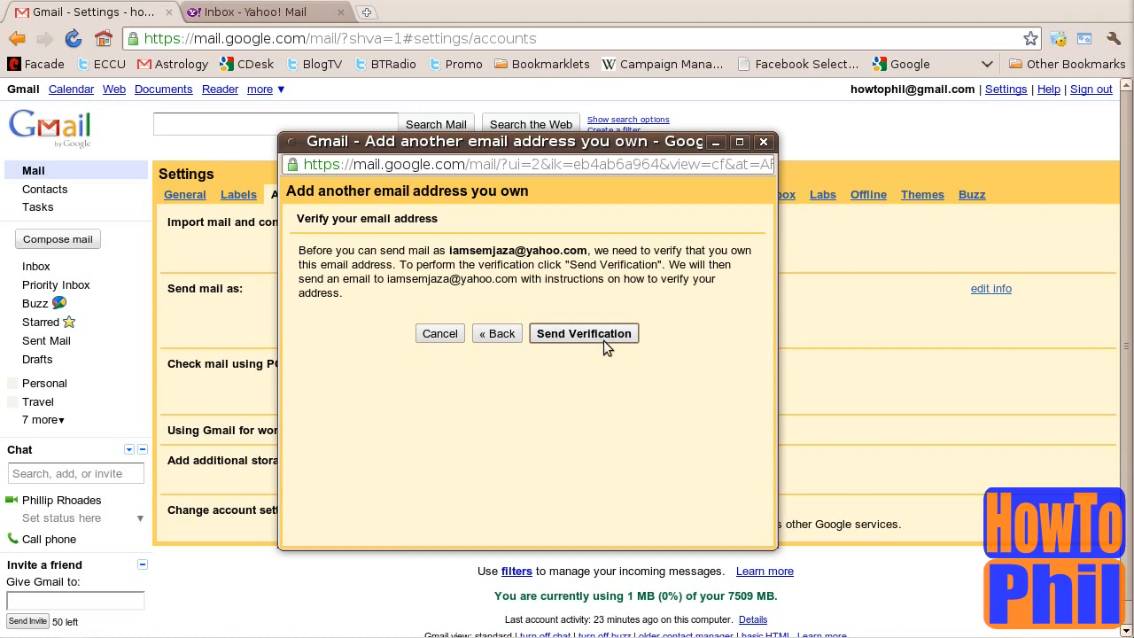
left_click(584, 333)
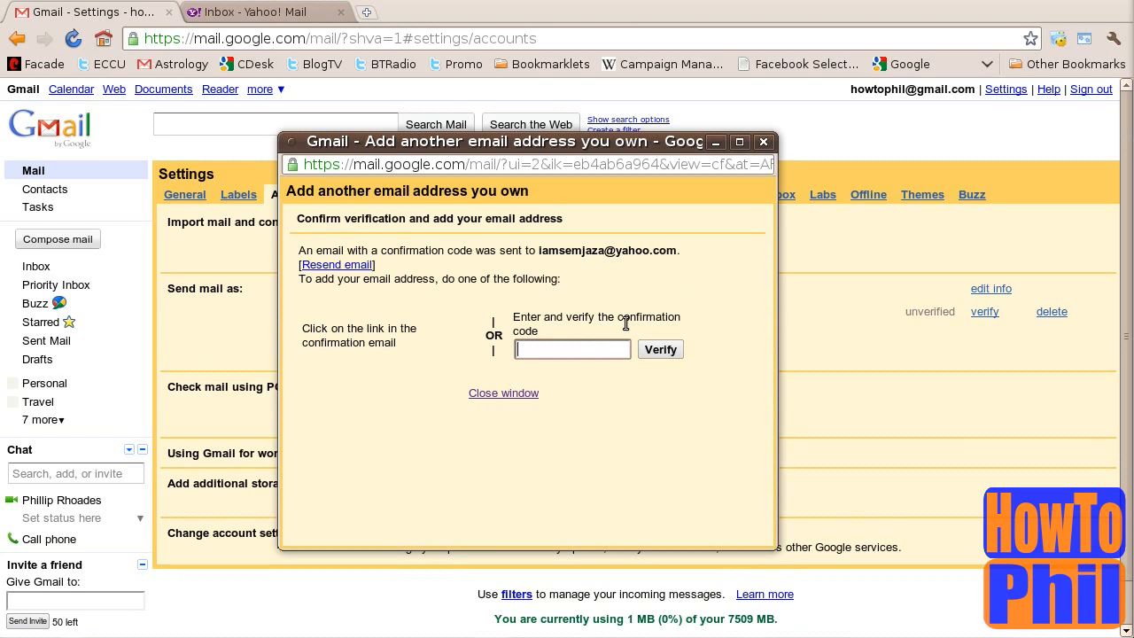
mouse_move(664, 374)
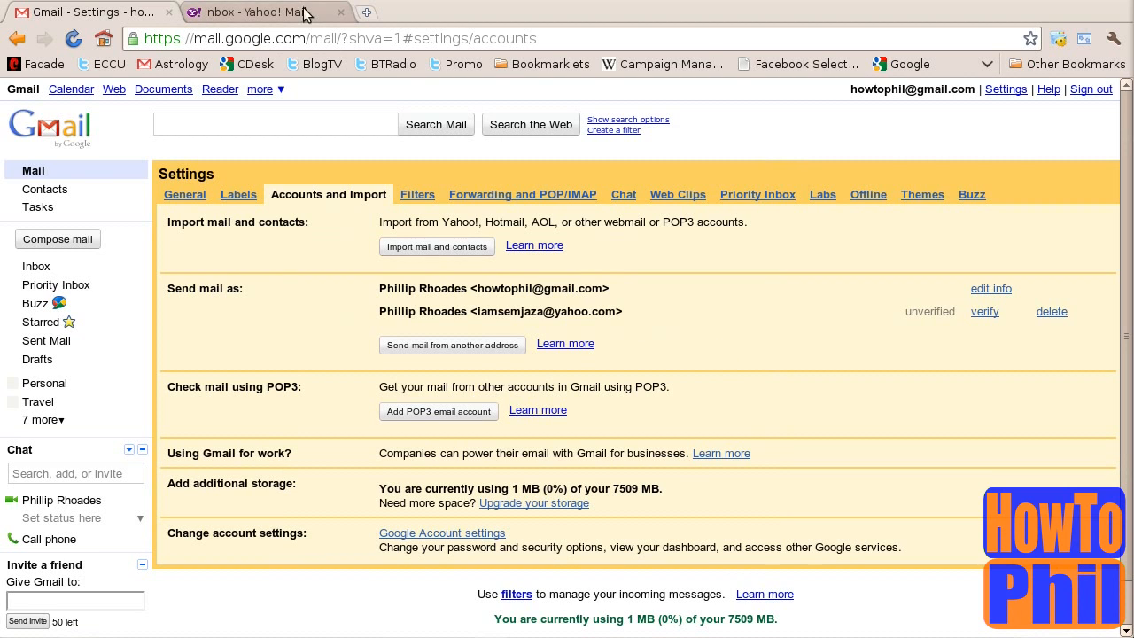
Step: In the Yahoo inbox, read the Gmail Confirmation email down to the verification link
left_click(256, 10)
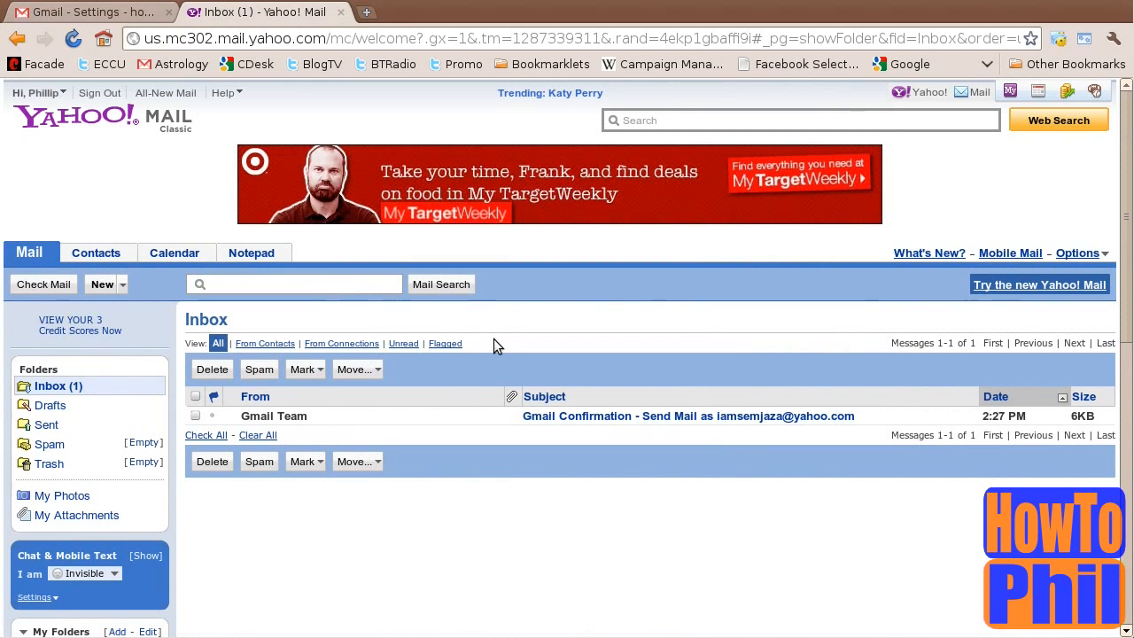
mouse_move(605, 425)
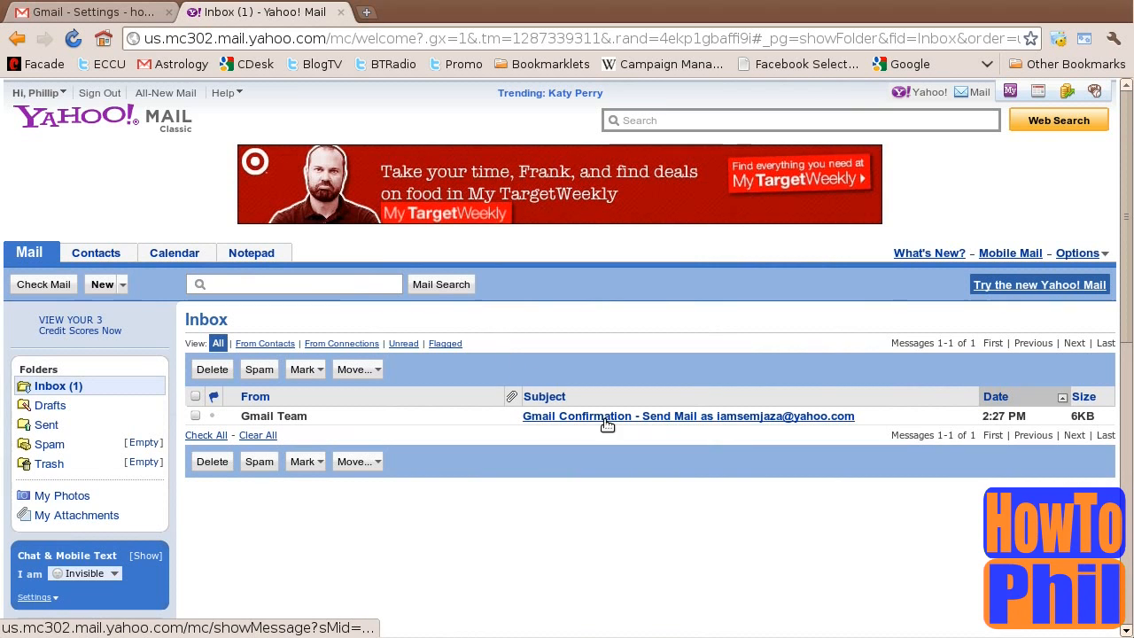
left_click(687, 415)
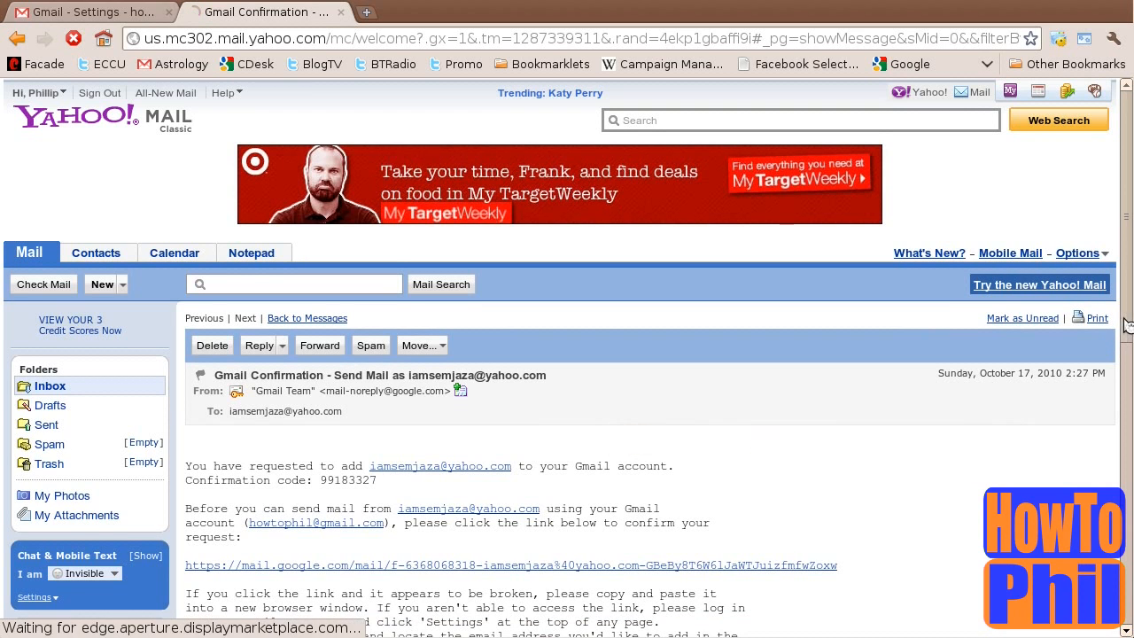
scroll("down", 3)
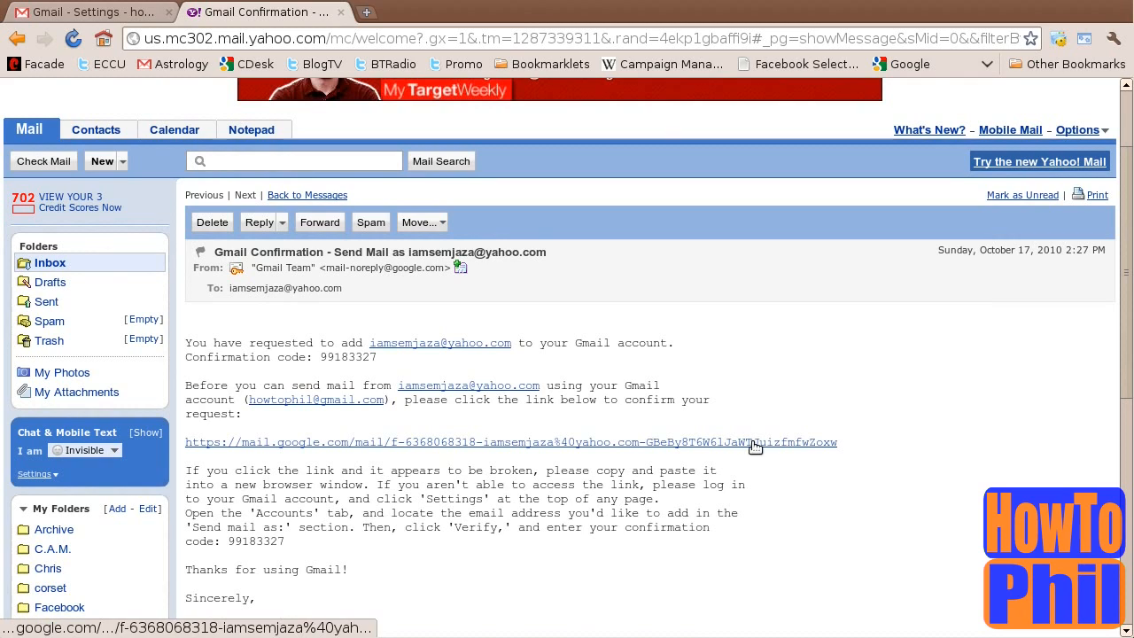
Step: Verify the Yahoo address via the confirmation link and return to the Gmail inbox
left_click(510, 443)
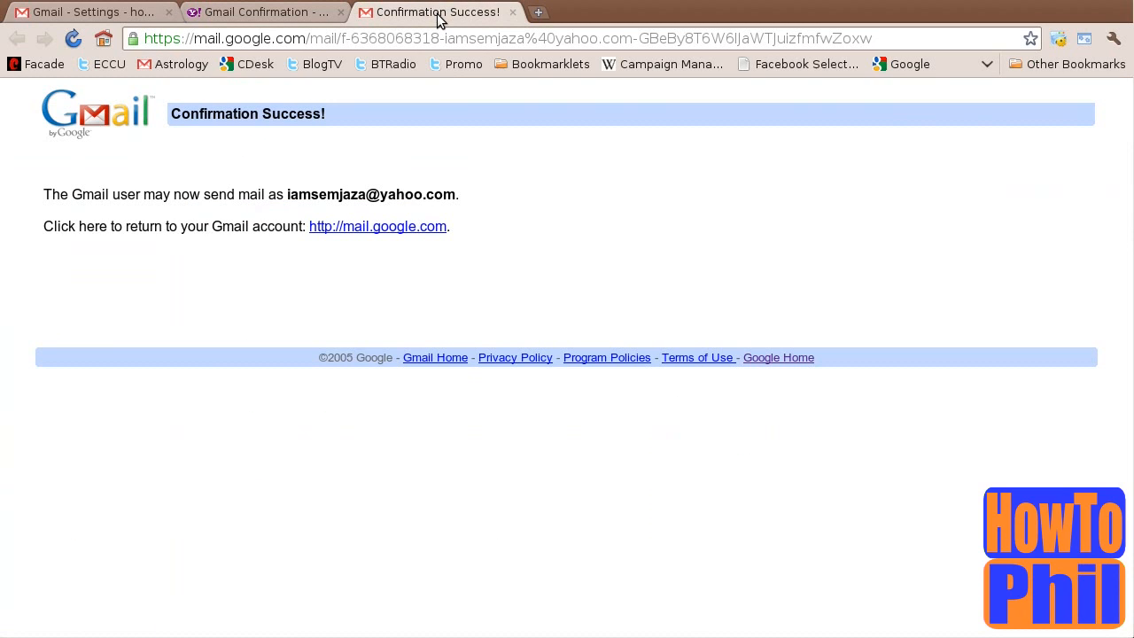
mouse_move(442, 307)
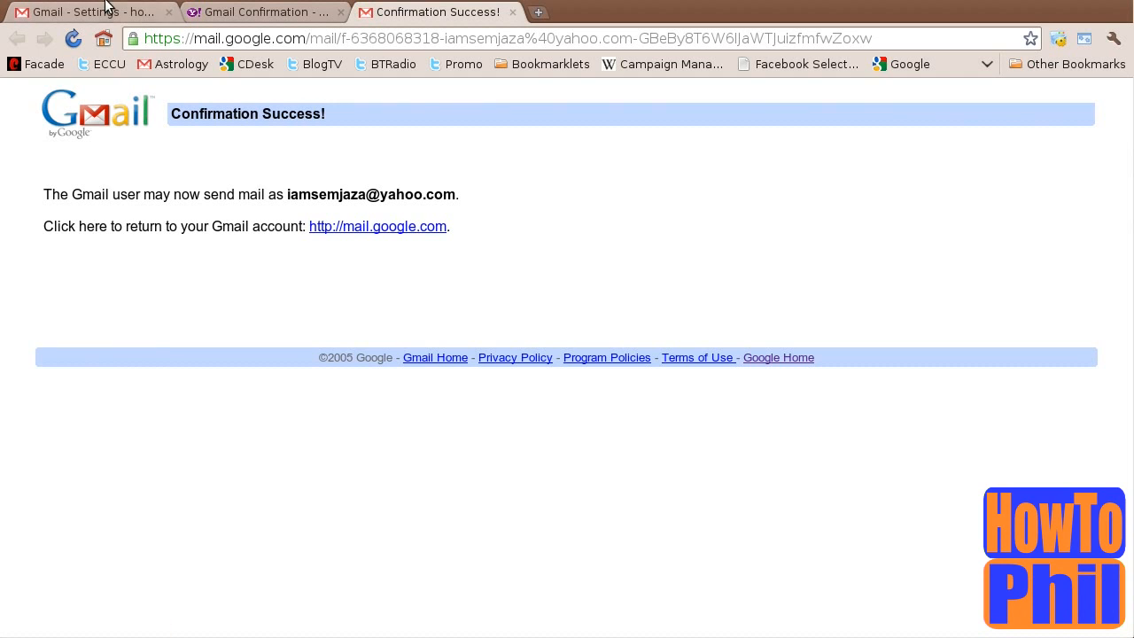
left_click(89, 10)
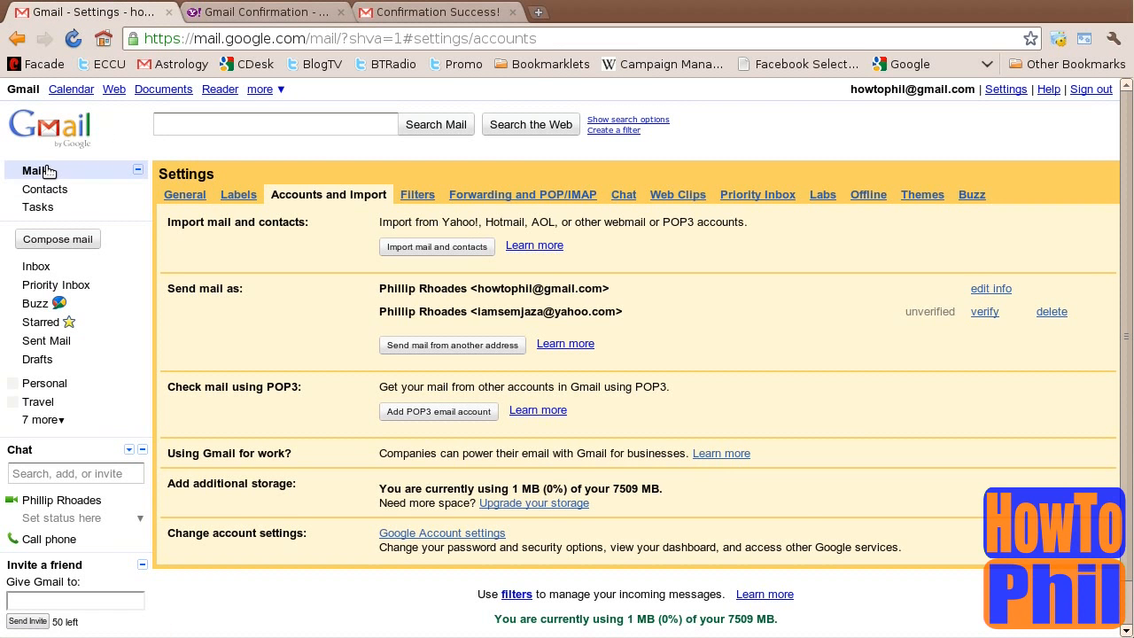
left_click(36, 265)
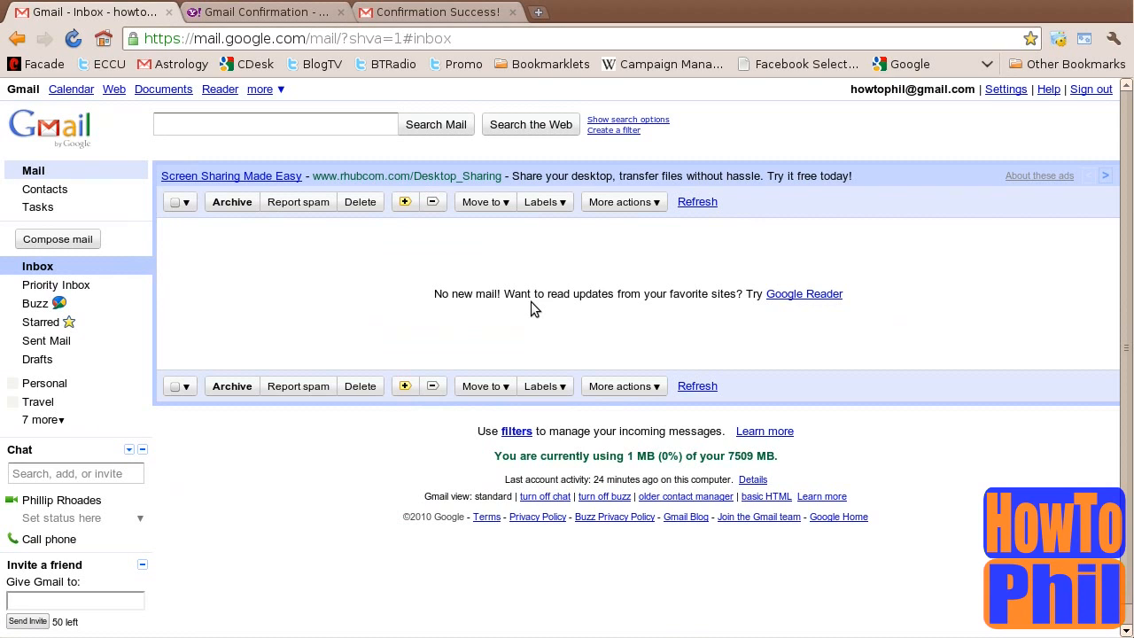
mouse_move(56, 239)
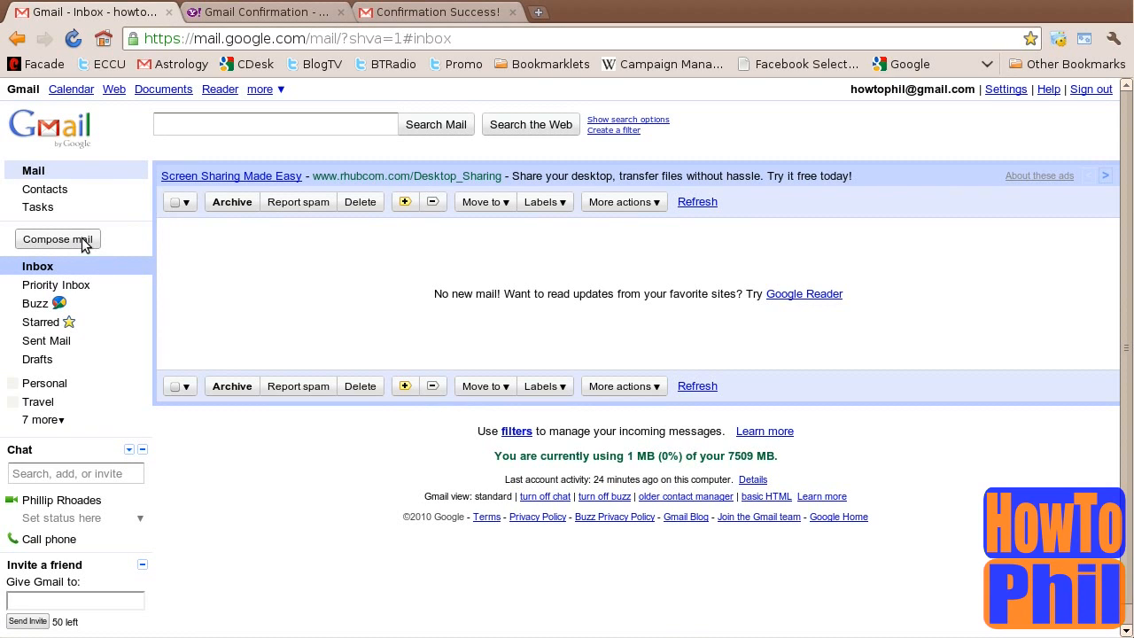
Step: Compose a new message and list the From choices showing the Gmail and Yahoo addresses
left_click(56, 239)
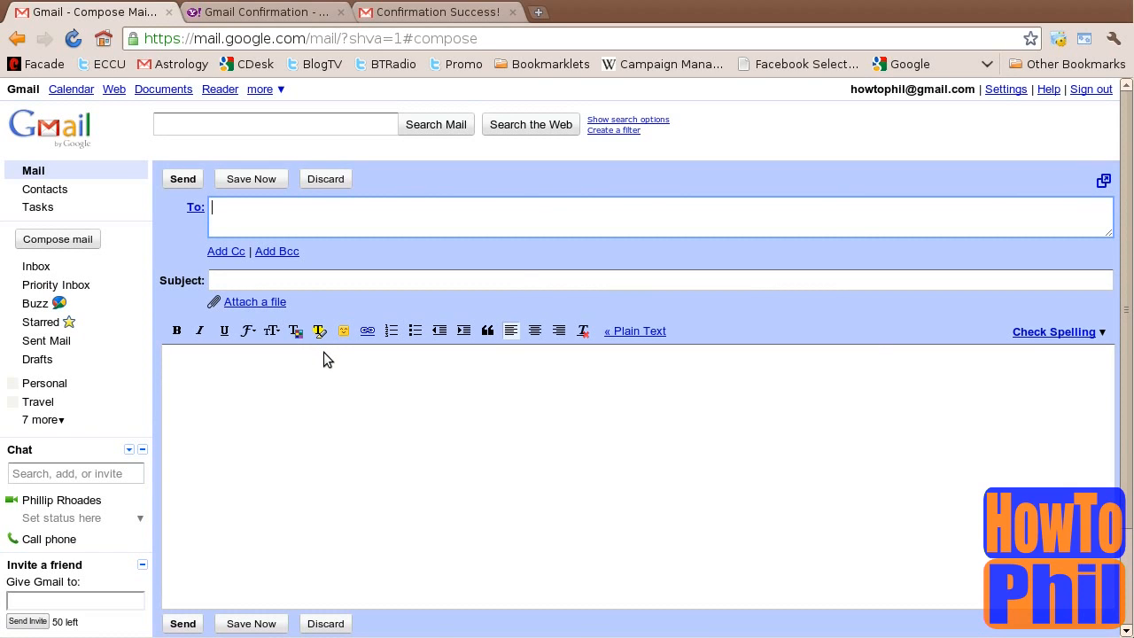
key("ctrl+F5")
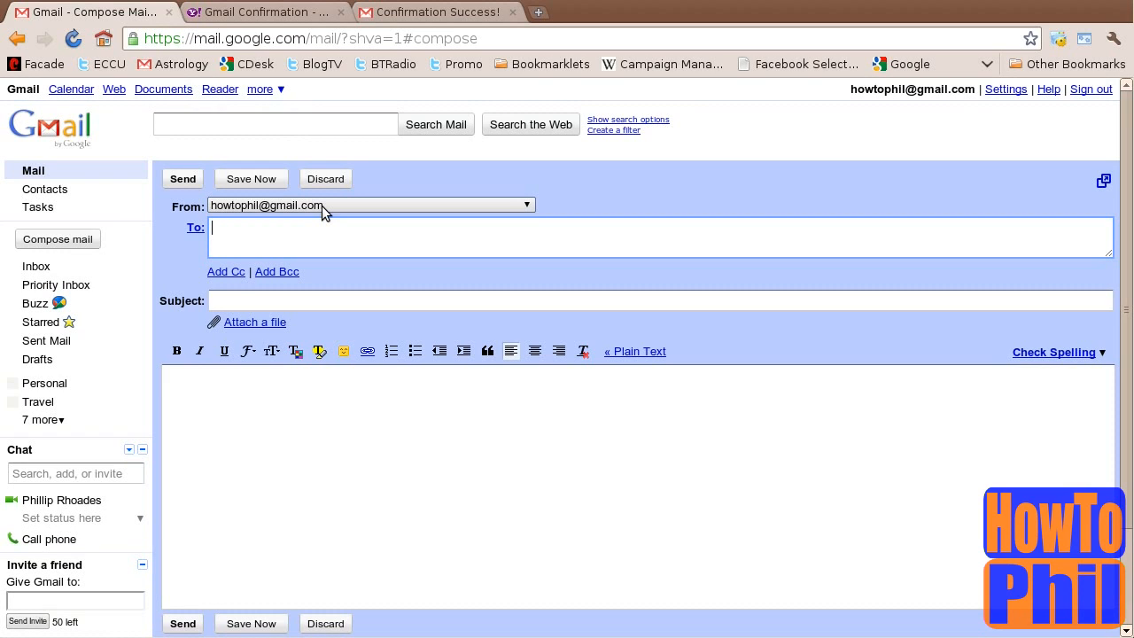
left_click(524, 205)
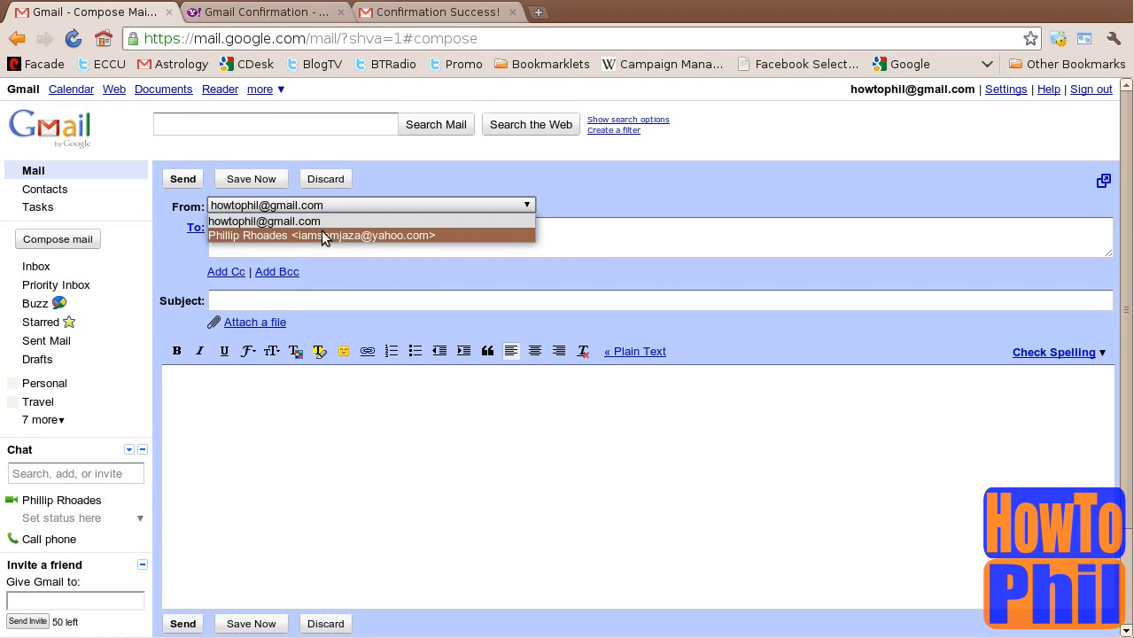